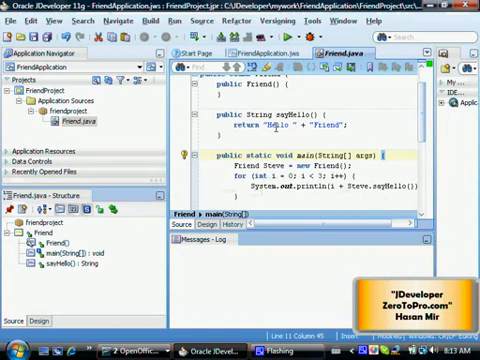
- Scroll up to the top of the main method in Friend.java
{"action": "scroll", "scroll_direction": "up", "scroll_amount": 3}
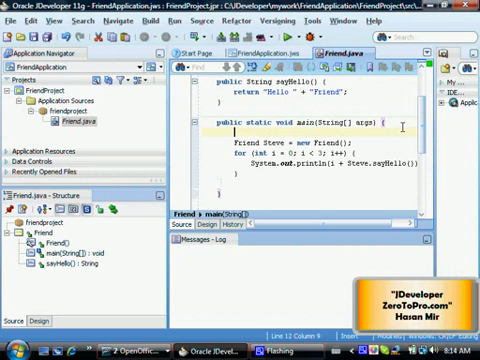
- Type the declaration 'Contact Tom = new Contact' at the start of main
{"action": "type", "text": "Coin"}
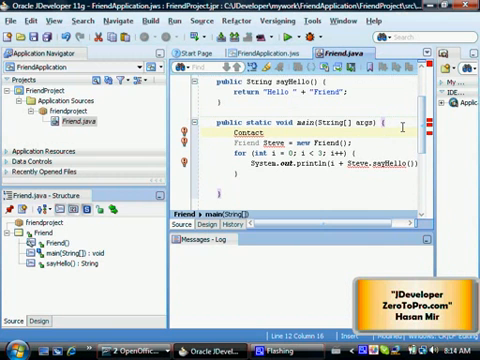
{"action": "type", "text": "Tom"}
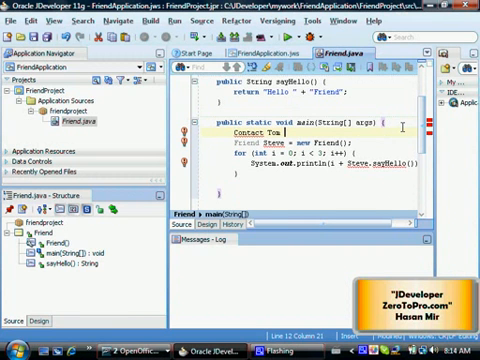
{"action": "type", "text": "= new Contact();"}
{"action": "type", "text": "//TODO"}
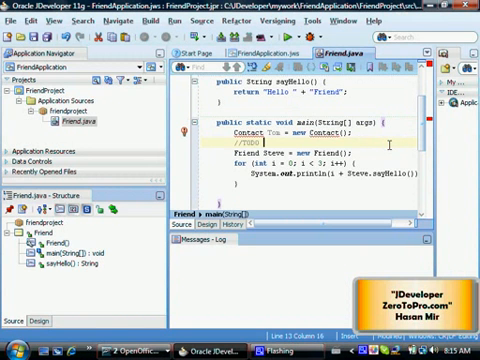
- Extend the //TODO comment to read 'Create Class Contact'
{"action": "type", "text": "Crete Class Contact"}
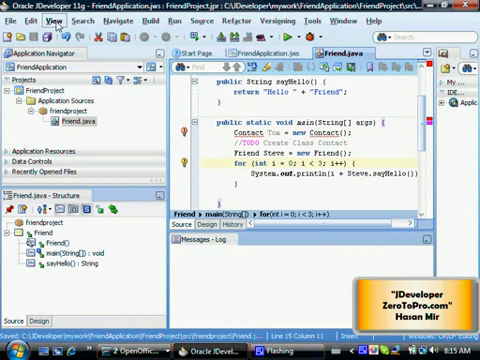
- Show the Tasks window from the View menu and select the 'Create Class Contact' task
{"action": "left_click", "coordinate": [44, 18]}
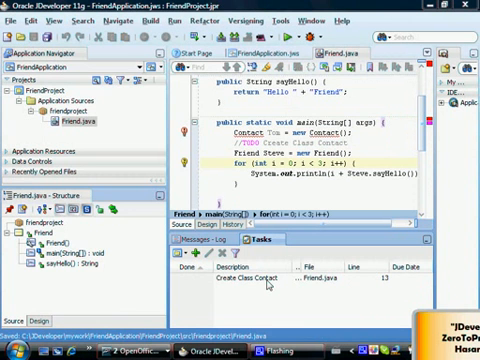
{"action": "left_click", "coordinate": [258, 283]}
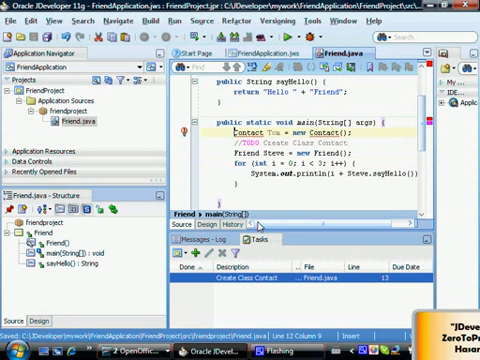
{"action": "mouse_move", "coordinate": [235, 130]}
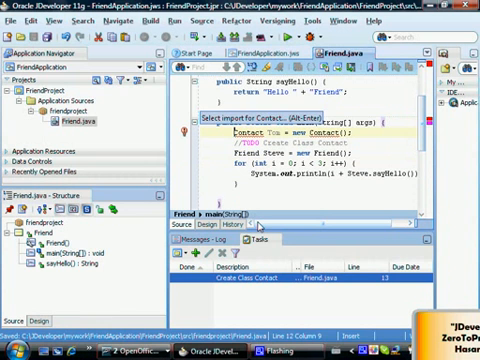